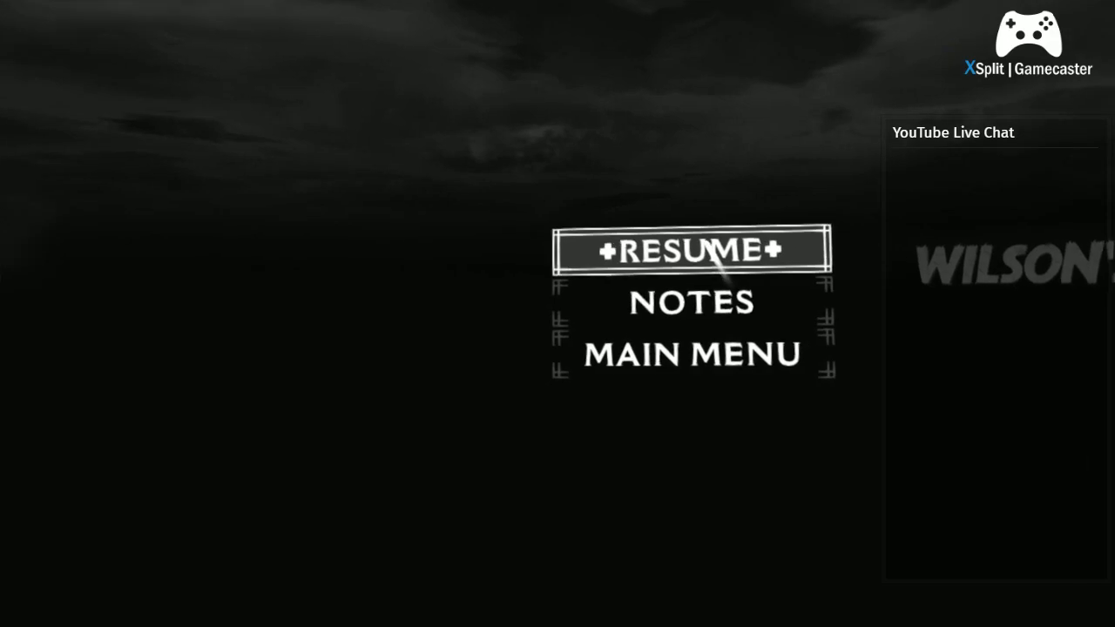
pyautogui.click(690, 251)
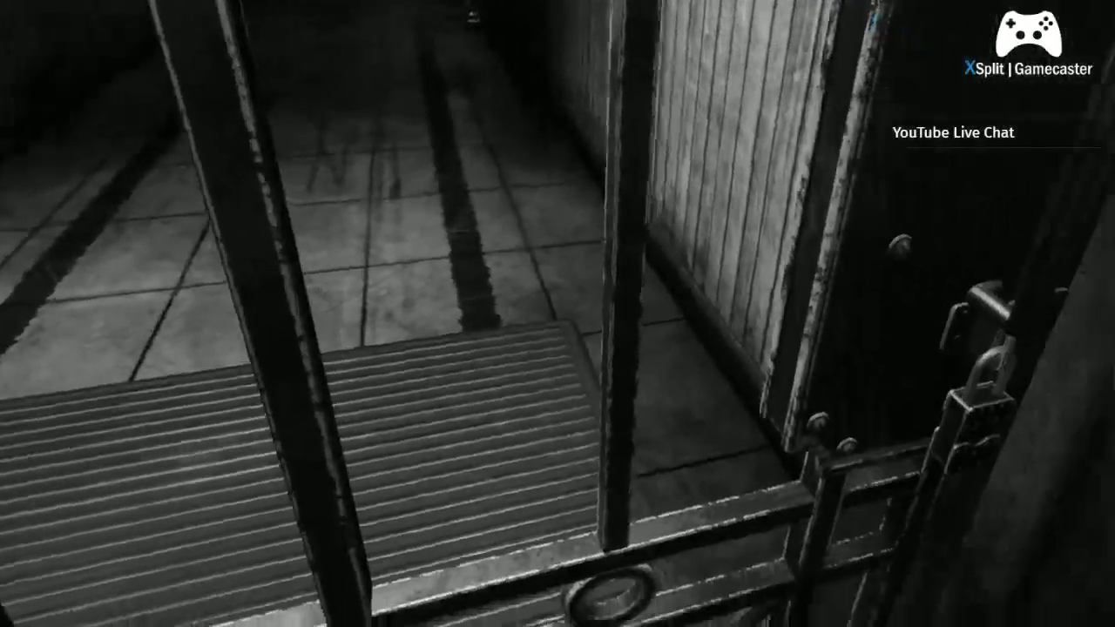
pyautogui.moveTo(557, 313)
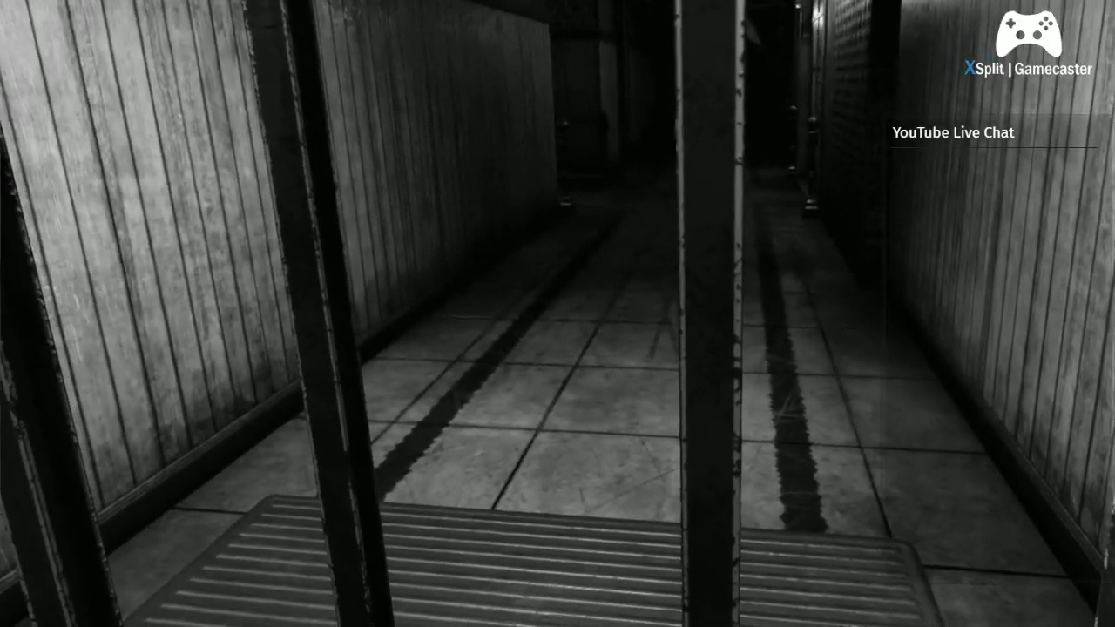
pyautogui.moveTo(558, 314)
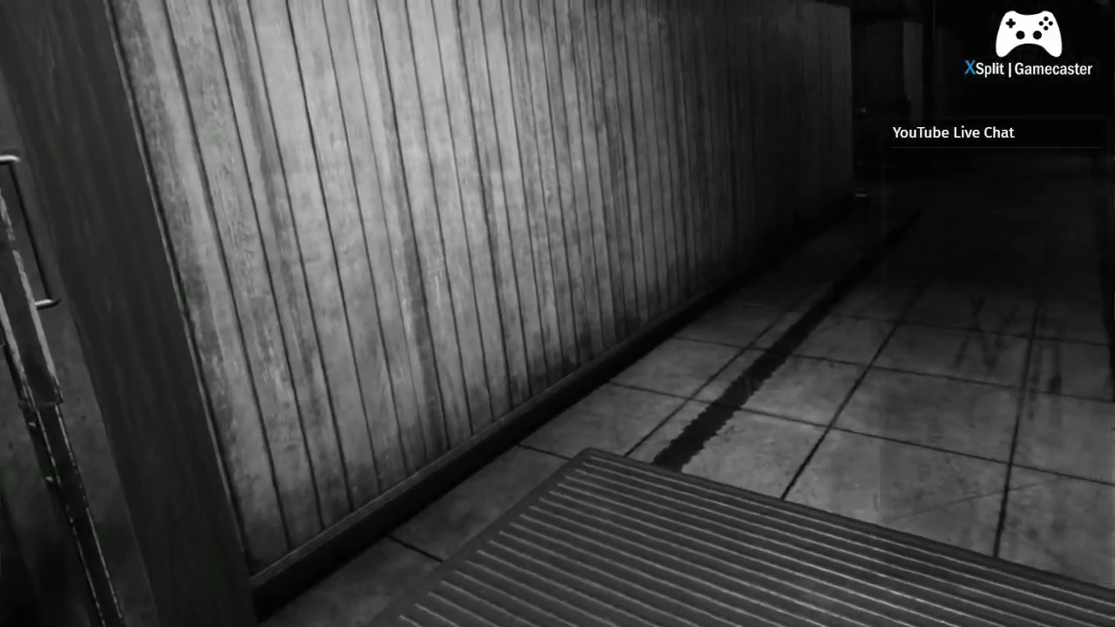
pyautogui.moveTo(558, 313)
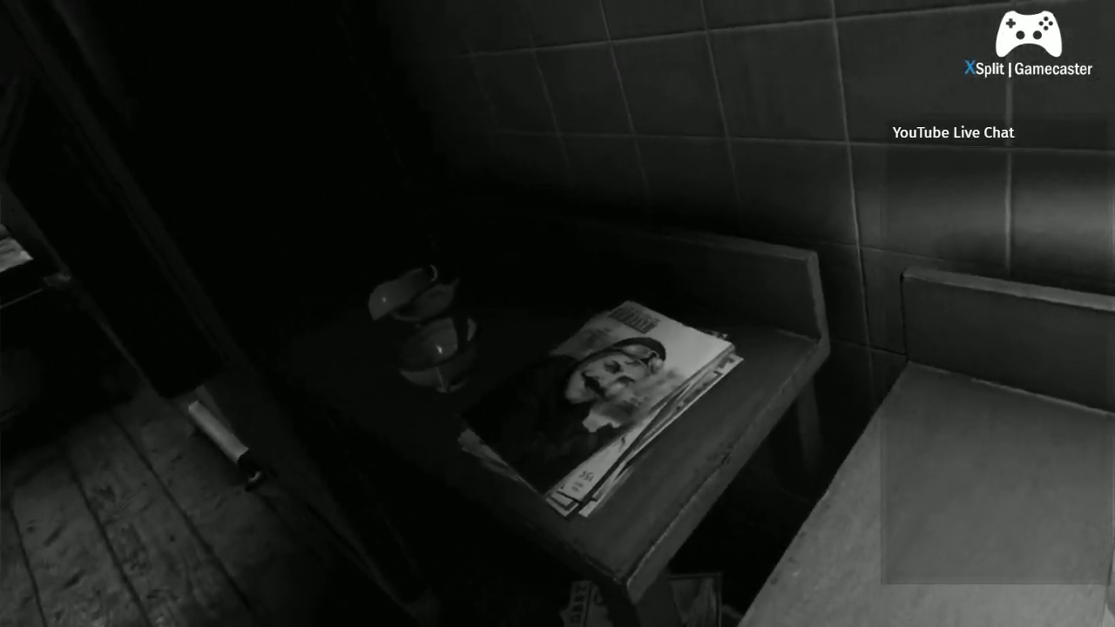
pyautogui.click(627, 383)
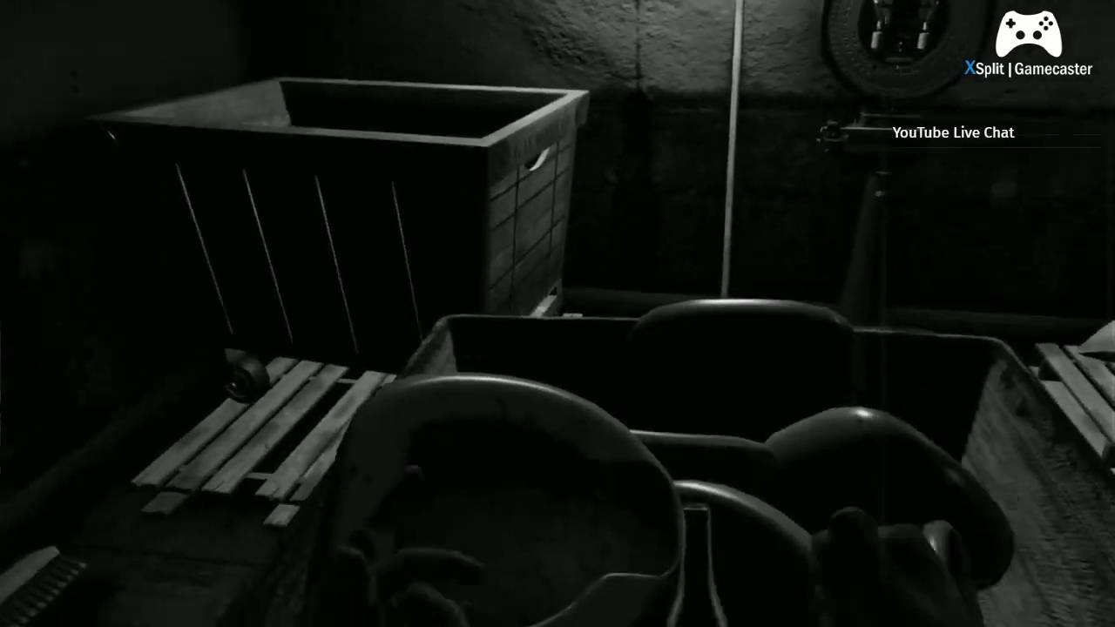
pyautogui.moveTo(558, 314)
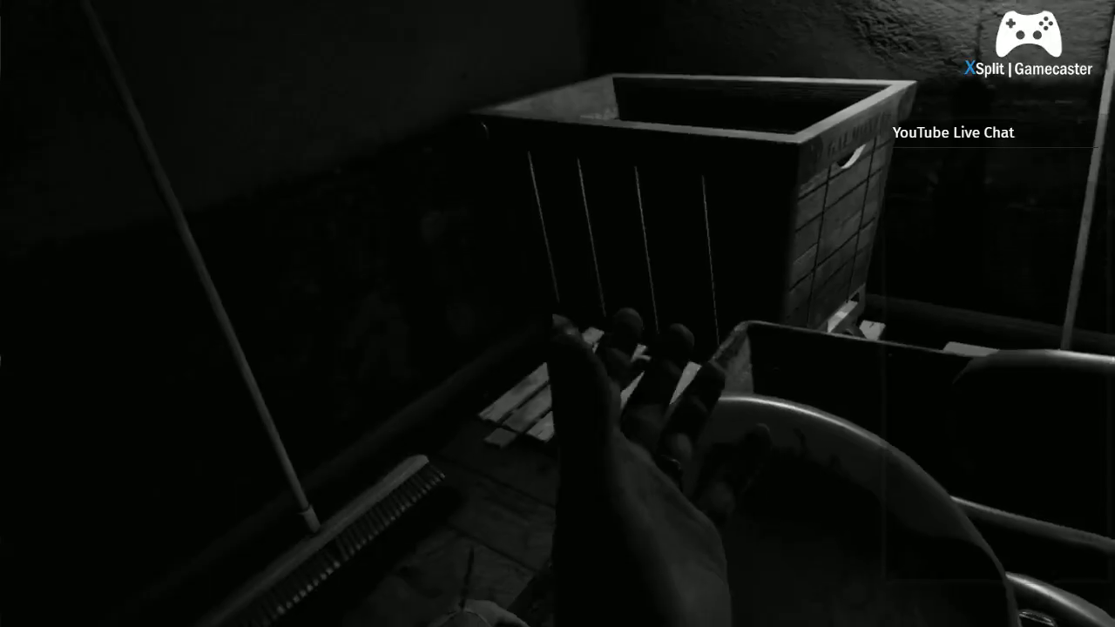
pyautogui.moveTo(557, 313)
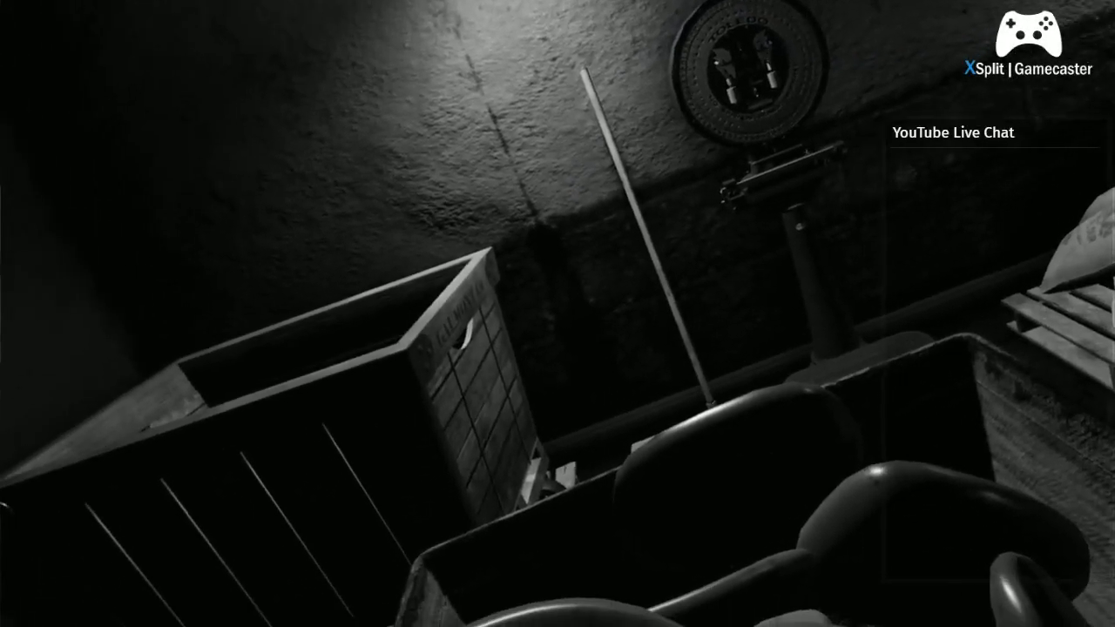